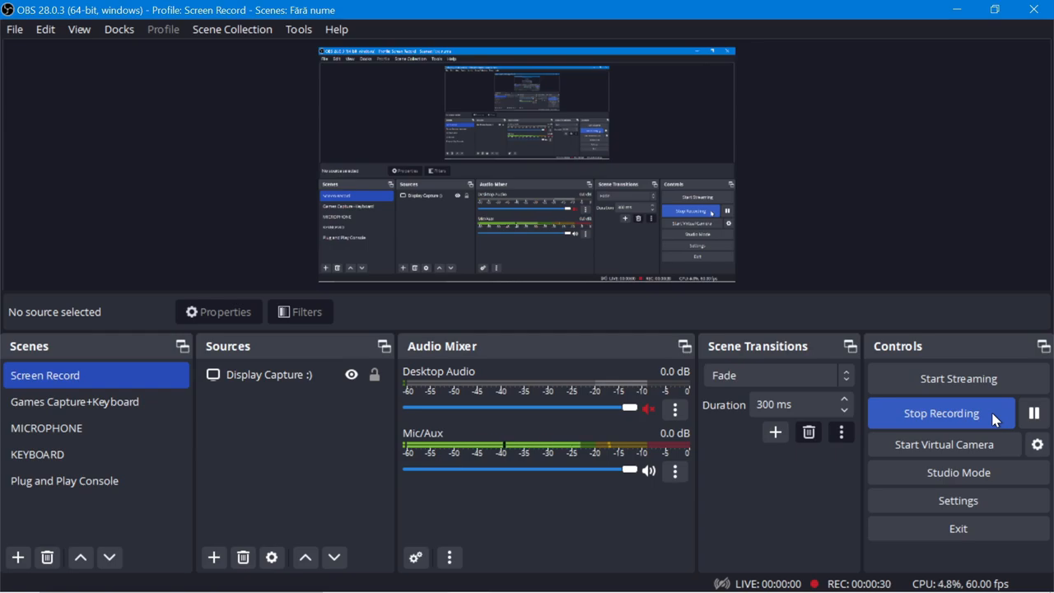
{"action": "mouse_move", "coordinate": [772, 491]}
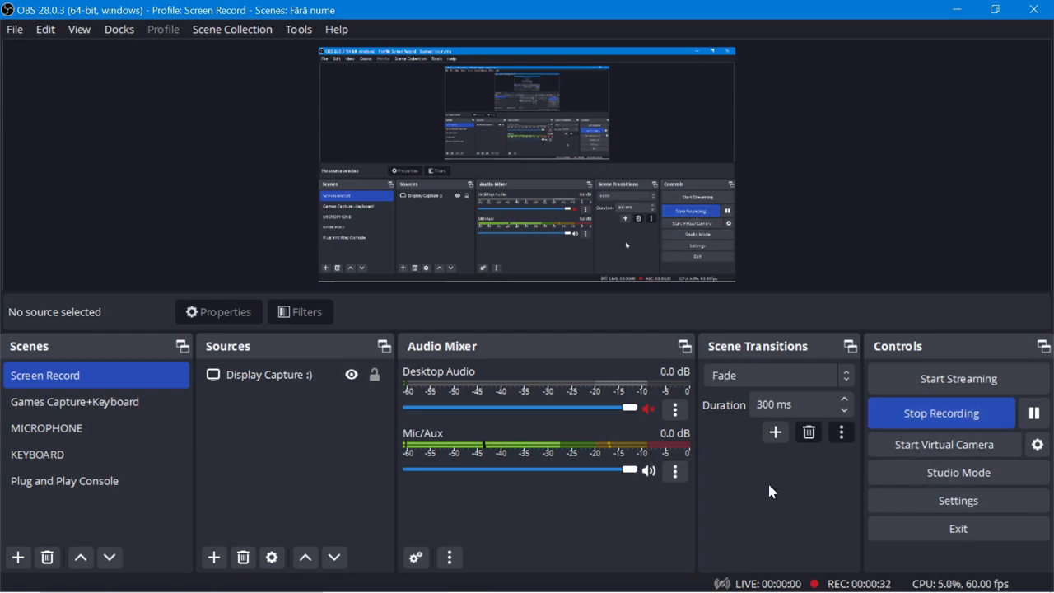
{"action": "mouse_move", "coordinate": [679, 19]}
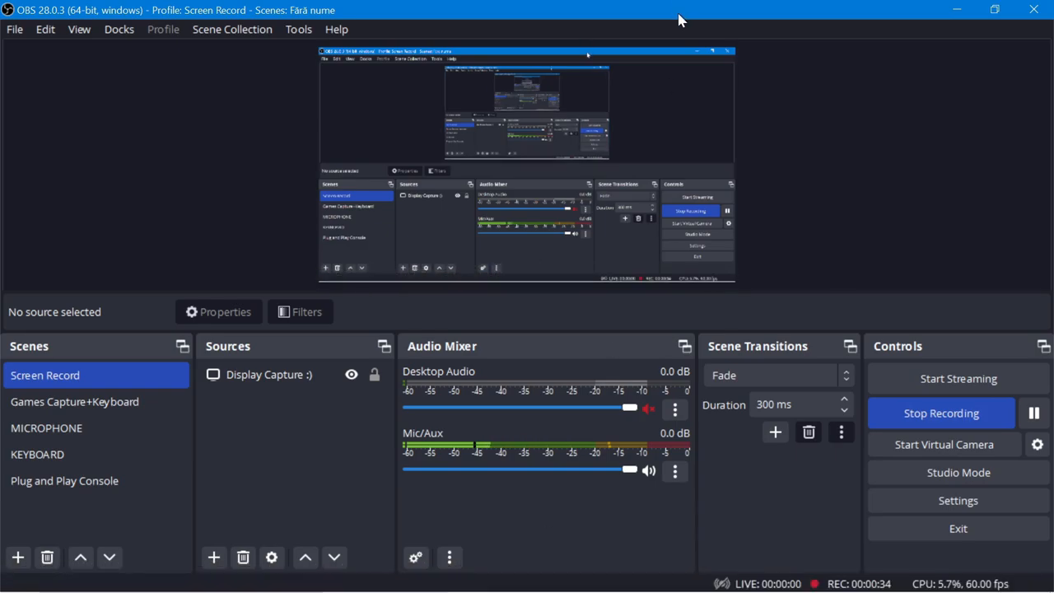
{"action": "mouse_move", "coordinate": [929, 492]}
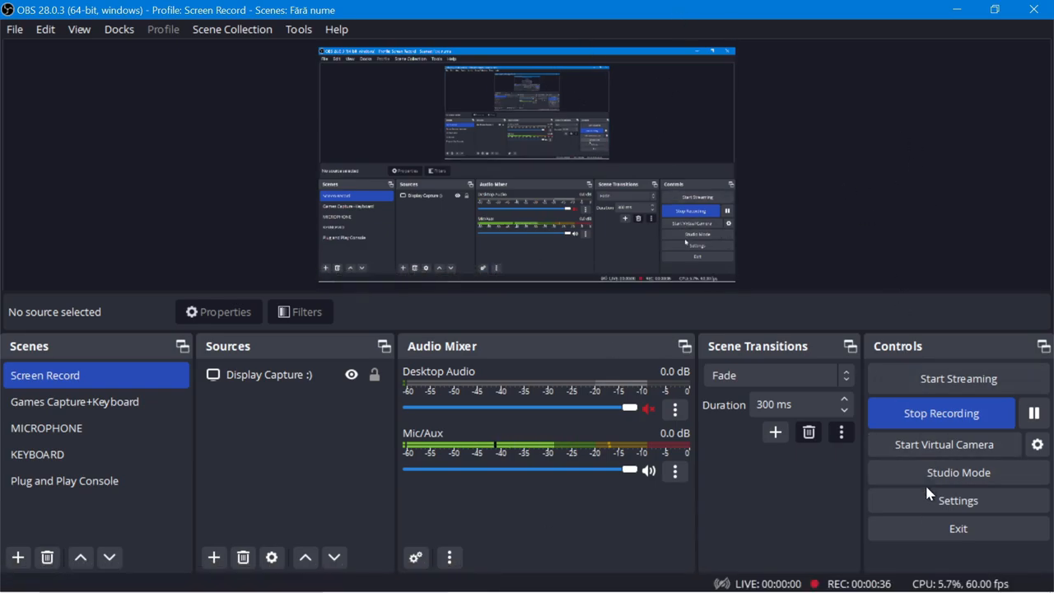
Review the recording instance's hotkey and video resolution settings
{"action": "left_click", "coordinate": [959, 501]}
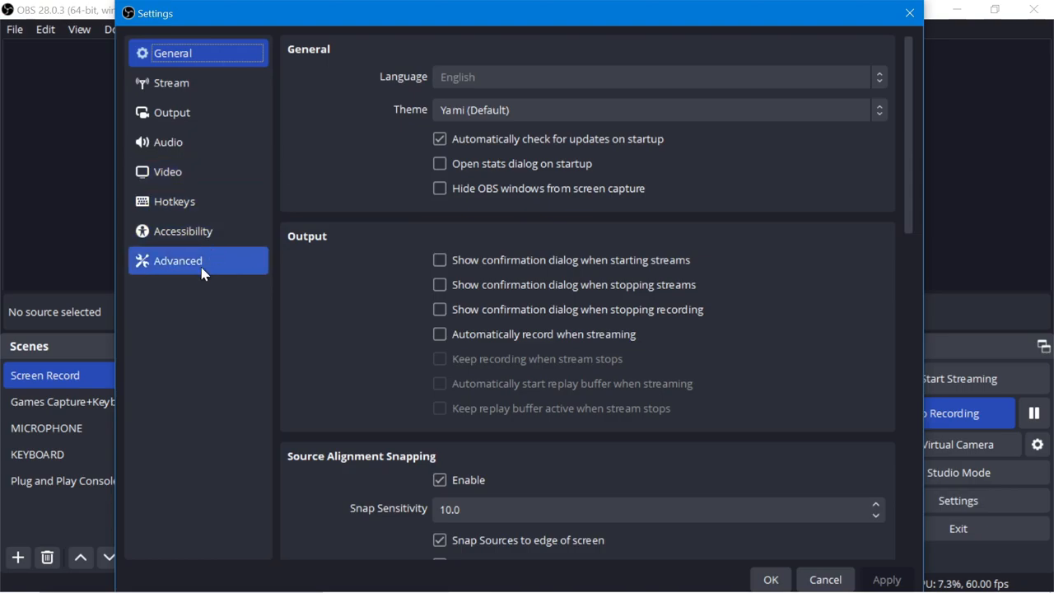
{"action": "left_click", "coordinate": [174, 201]}
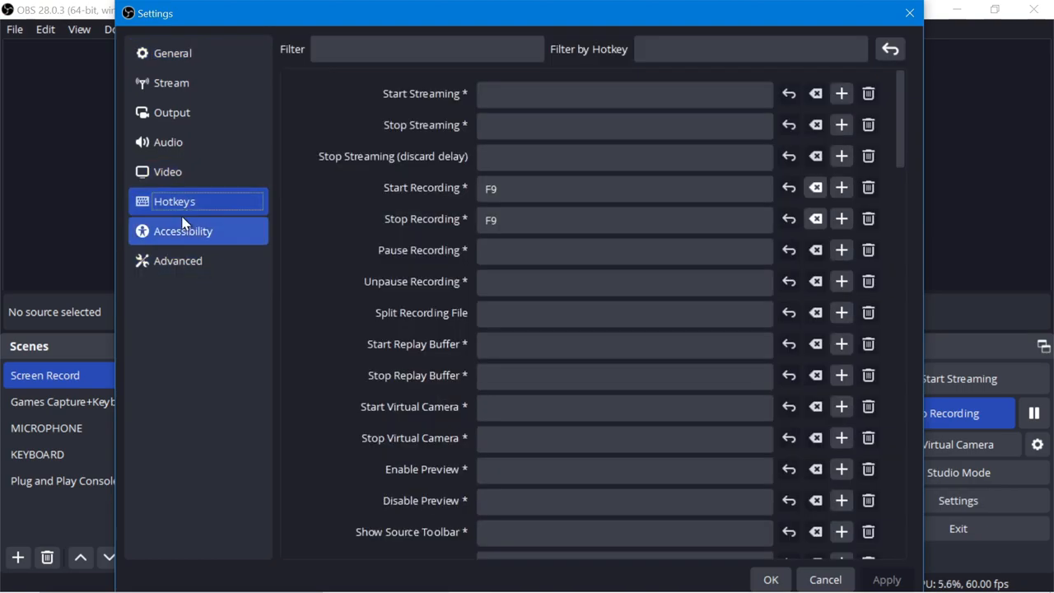
{"action": "left_click", "coordinate": [168, 172]}
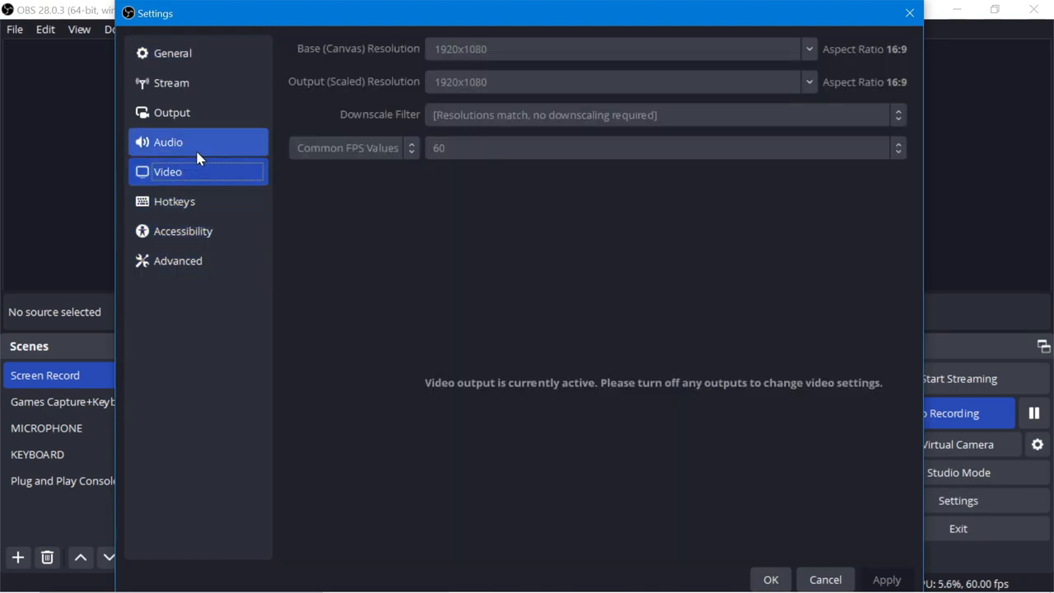
{"action": "left_click", "coordinate": [173, 53]}
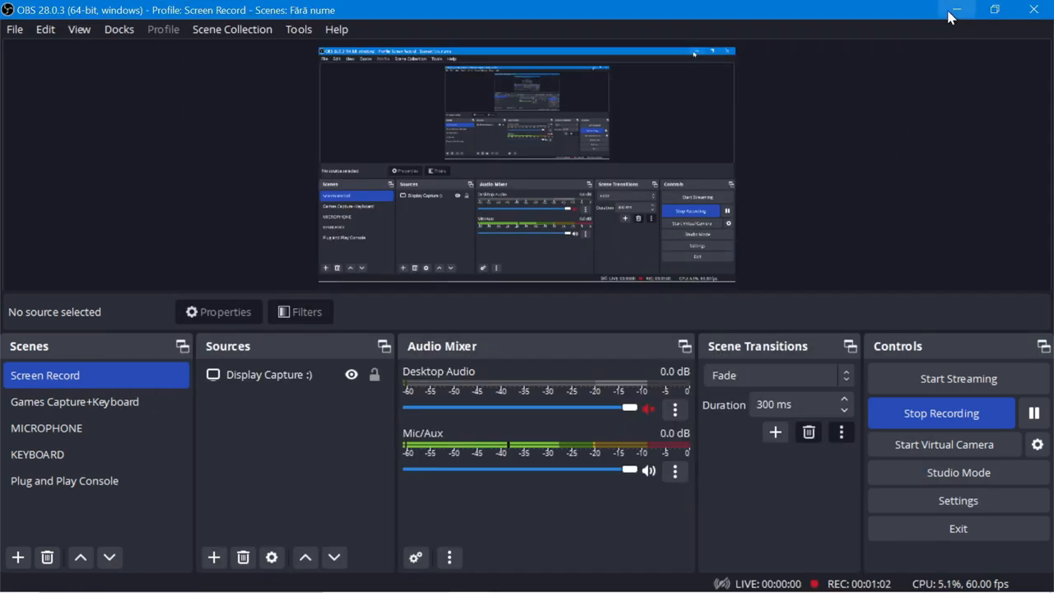
Minimize the recording OBS and launch a second OBS instance despite the warning
{"action": "left_click", "coordinate": [957, 10]}
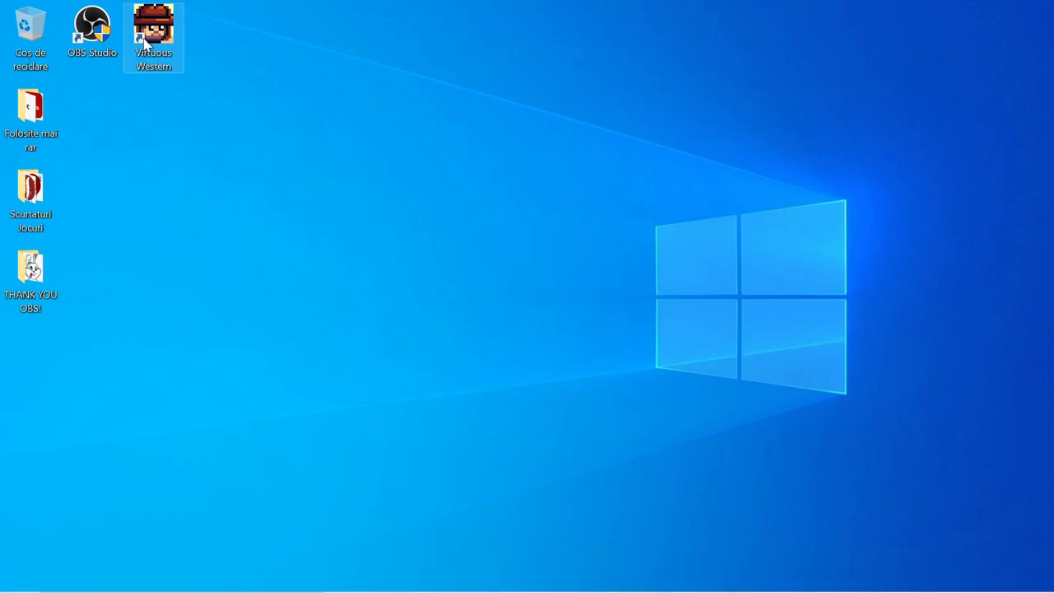
{"action": "key", "text": "win+d"}
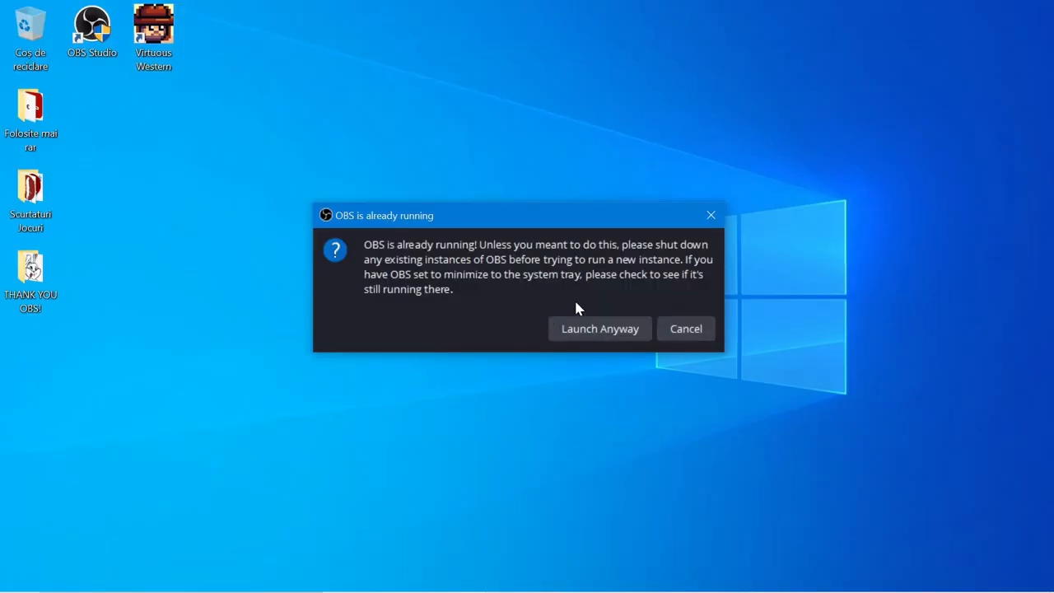
{"action": "left_click", "coordinate": [686, 329]}
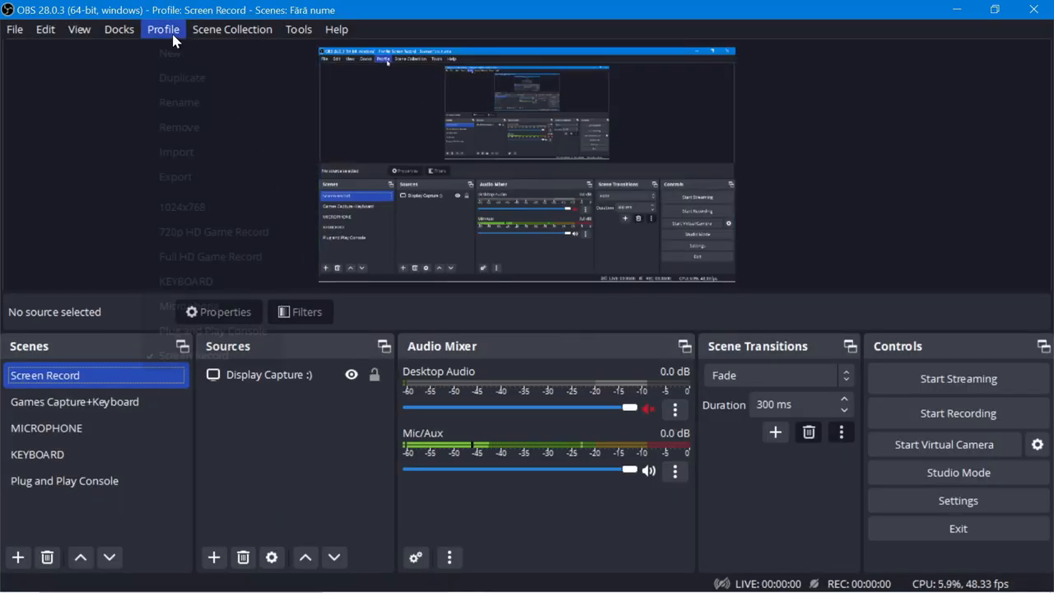
Switch the new instance to the Full HD Game Record profile and Games Capture+Keyboard scene
{"action": "left_click", "coordinate": [211, 257]}
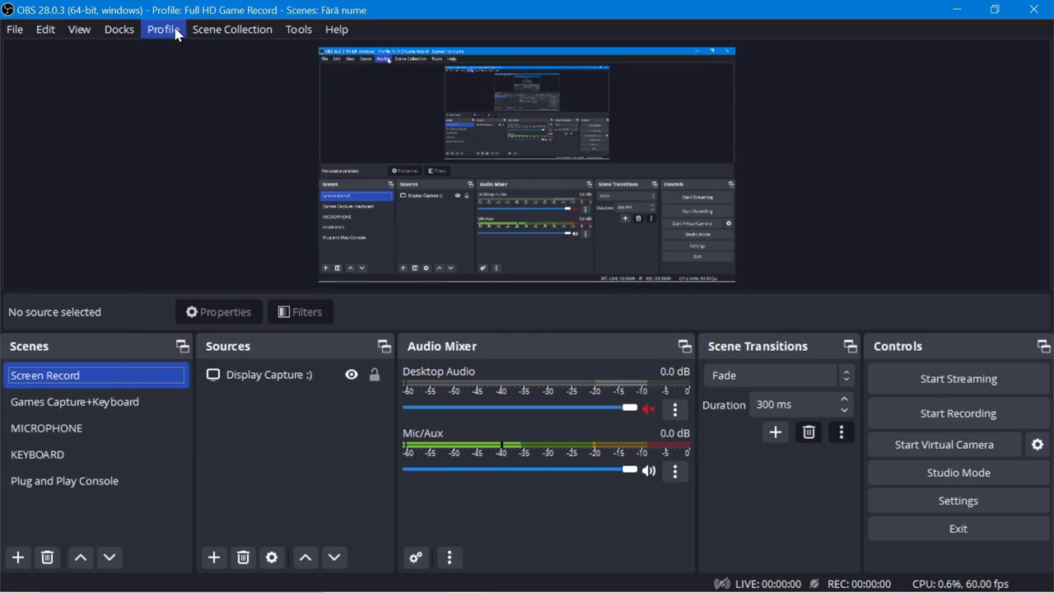
{"action": "left_click", "coordinate": [163, 30]}
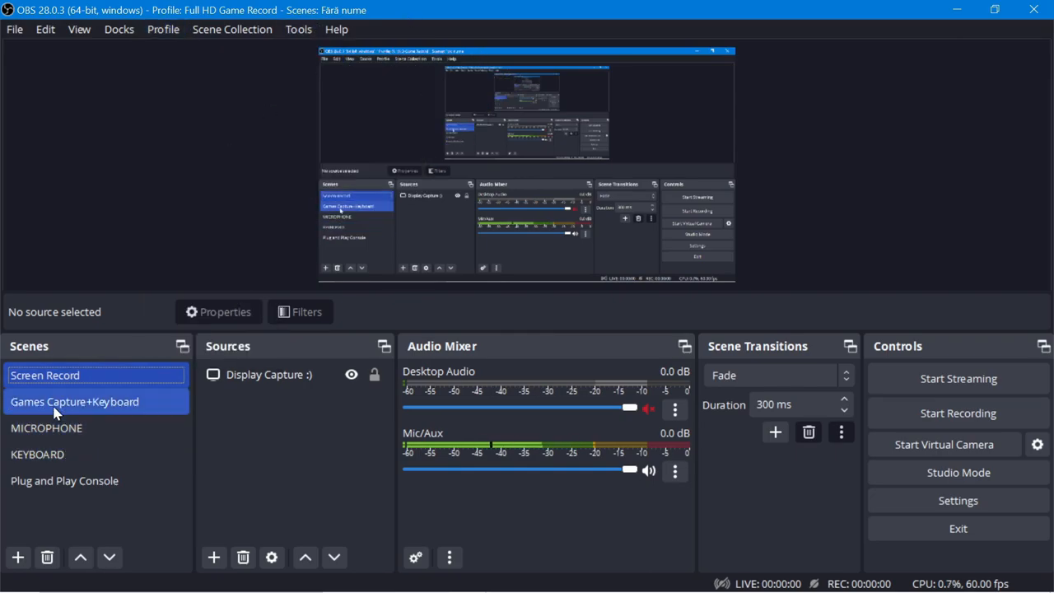
{"action": "left_click", "coordinate": [74, 402]}
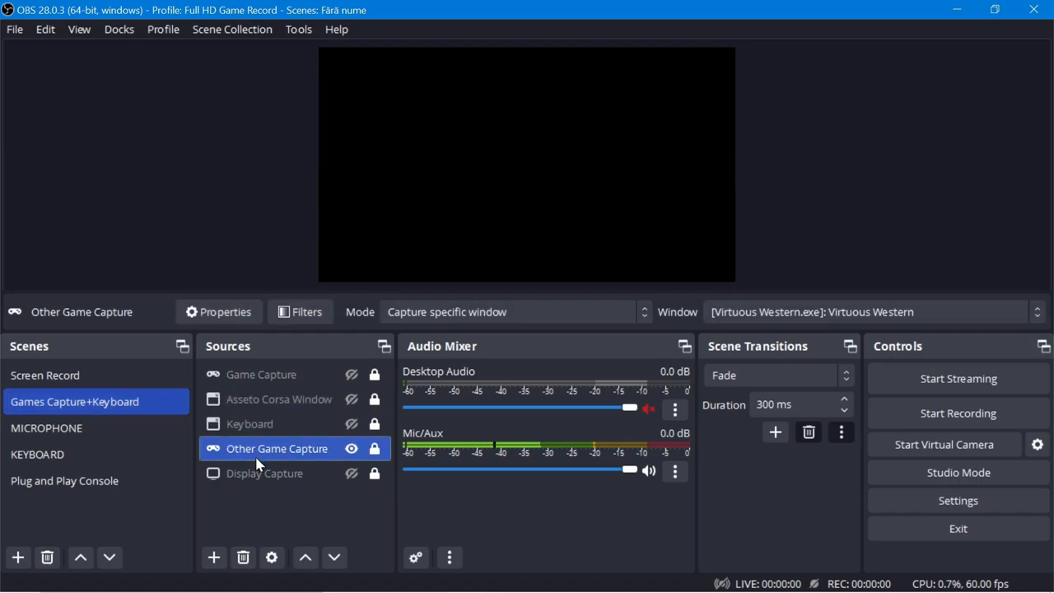
{"action": "mouse_move", "coordinate": [442, 330]}
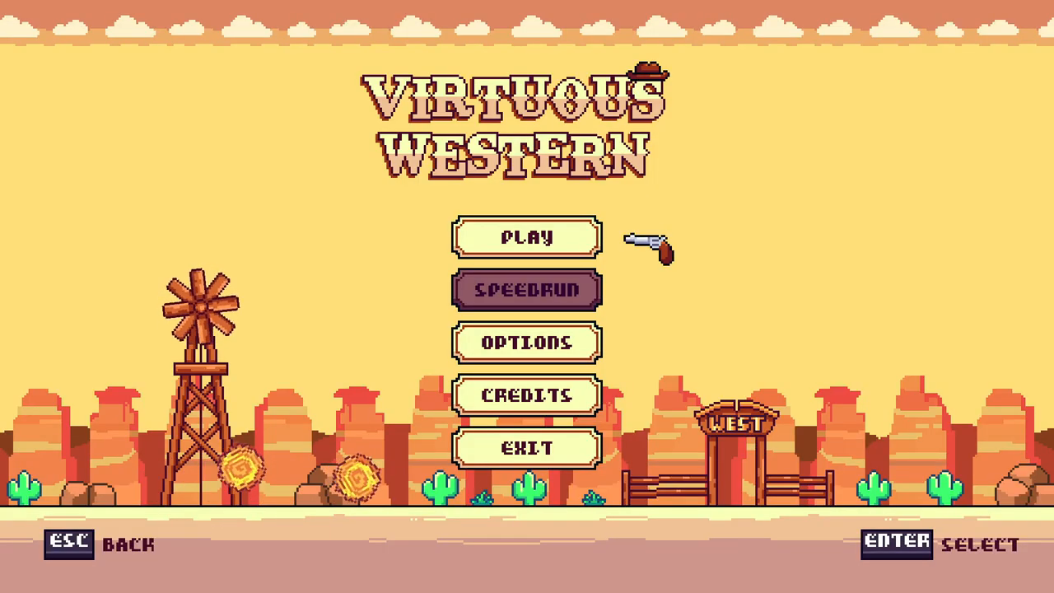
In the game-recording instance, unmute Desktop Audio, mute Mic/Aux and check the recording filename
{"action": "key", "text": "alt+tab"}
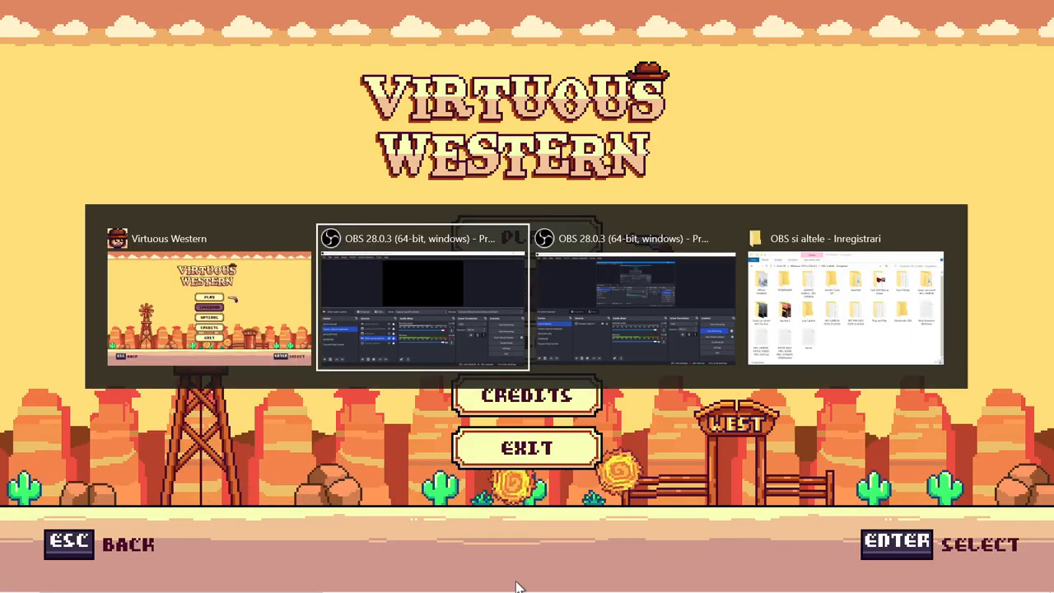
{"action": "key", "text": "alt+tab"}
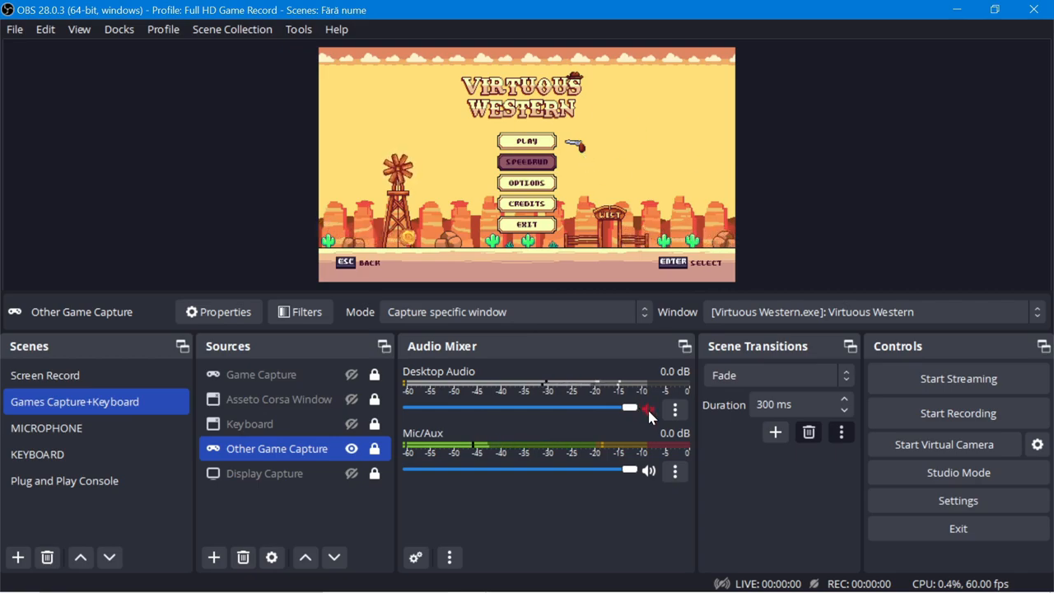
{"action": "left_click", "coordinate": [649, 409]}
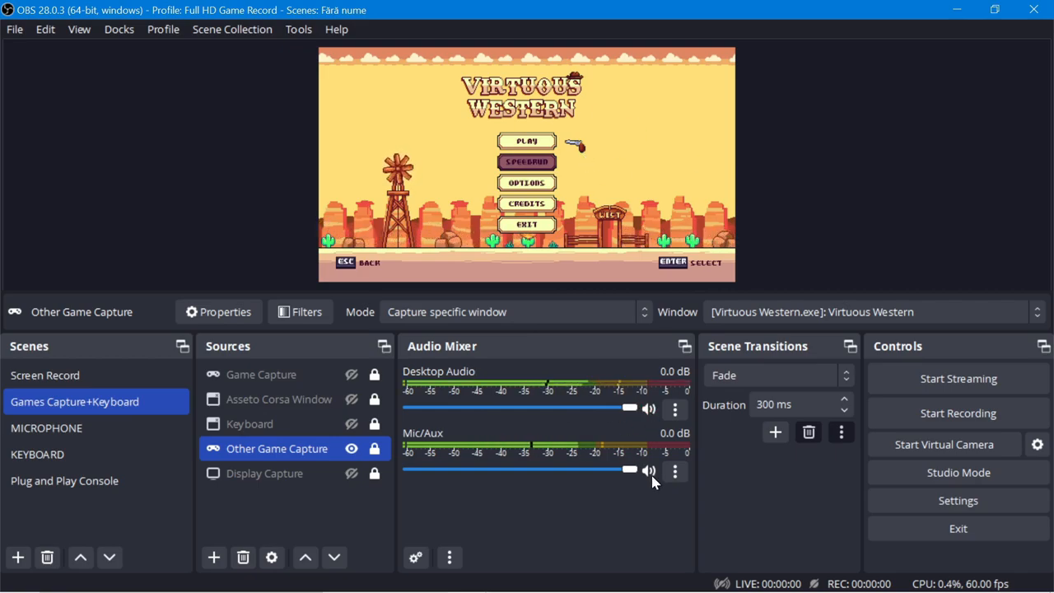
{"action": "left_click", "coordinate": [649, 471]}
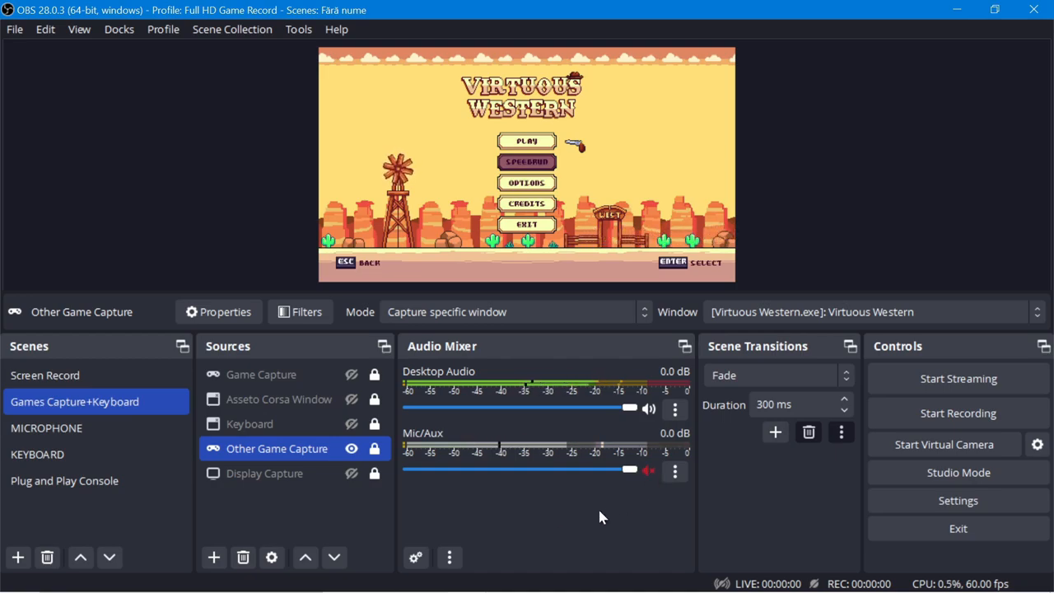
{"action": "mouse_move", "coordinate": [959, 501]}
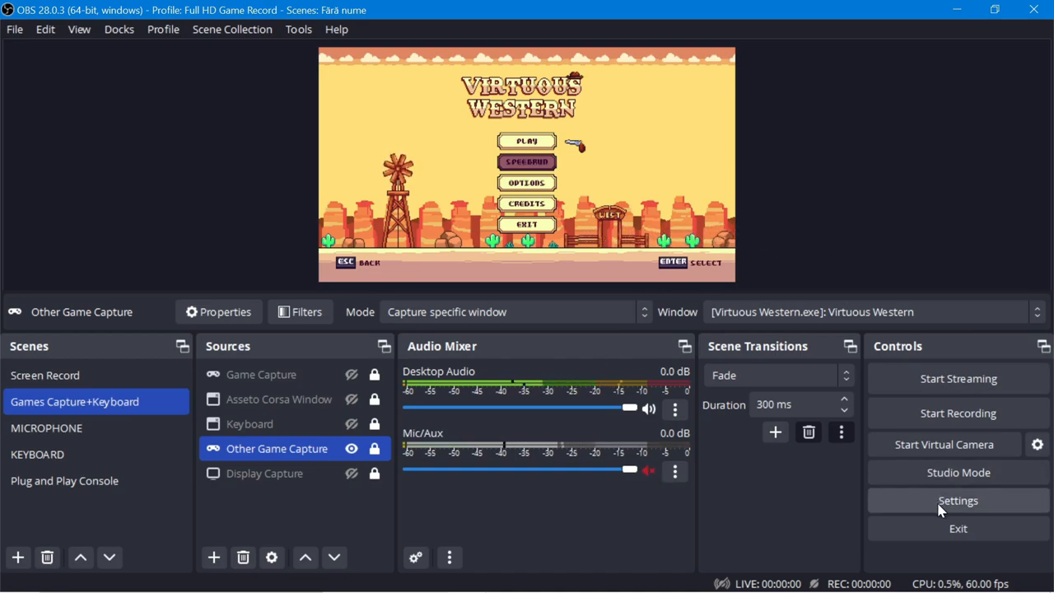
{"action": "left_click", "coordinate": [958, 500]}
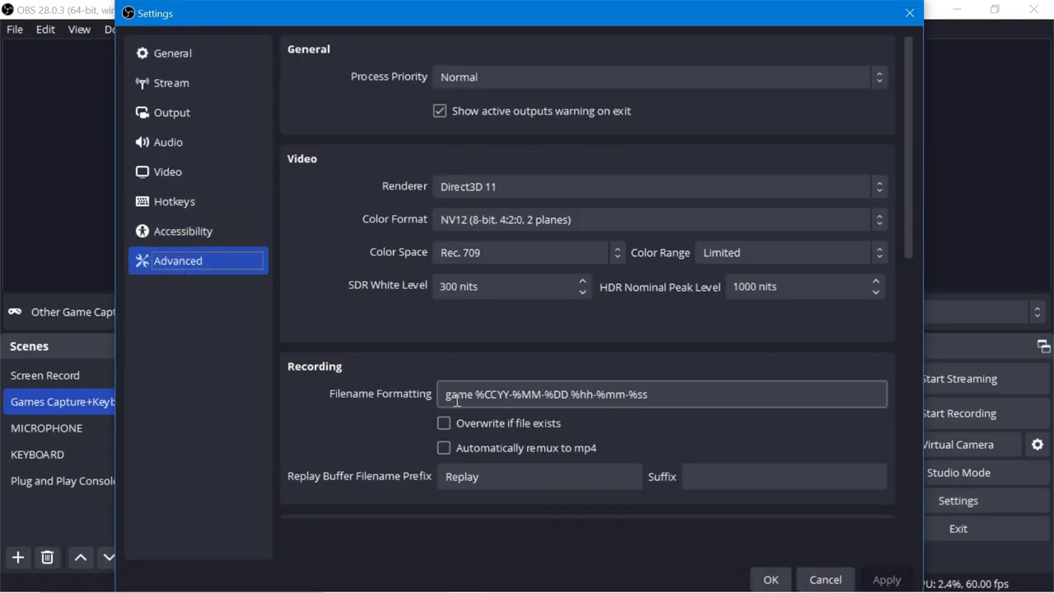
{"action": "mouse_move", "coordinate": [198, 201]}
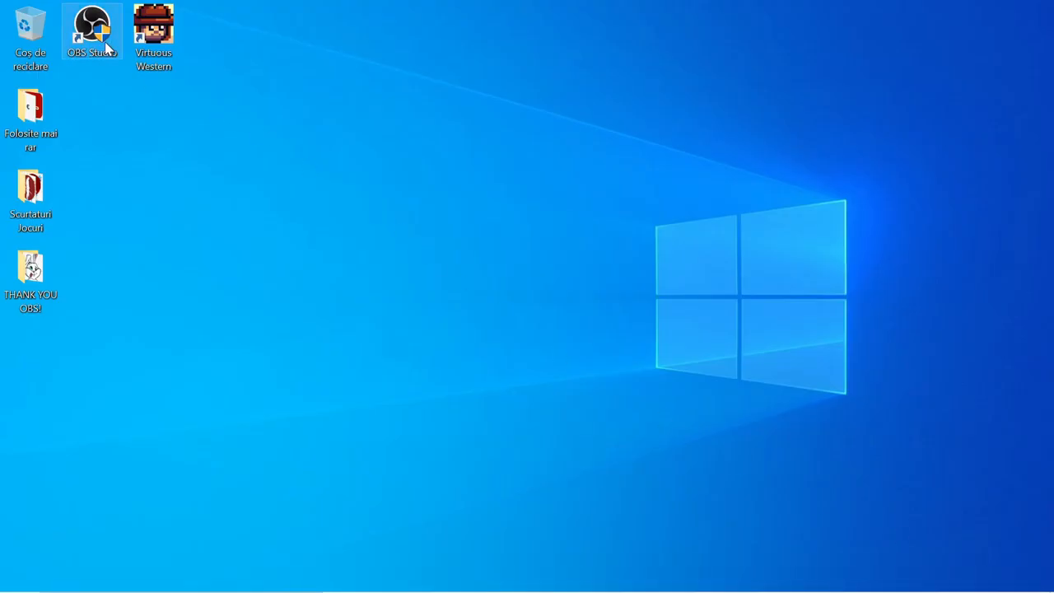
Launch a third OBS instance and select the MICROPHONE scene's Audio Input Capture source
{"action": "double_click", "coordinate": [93, 30]}
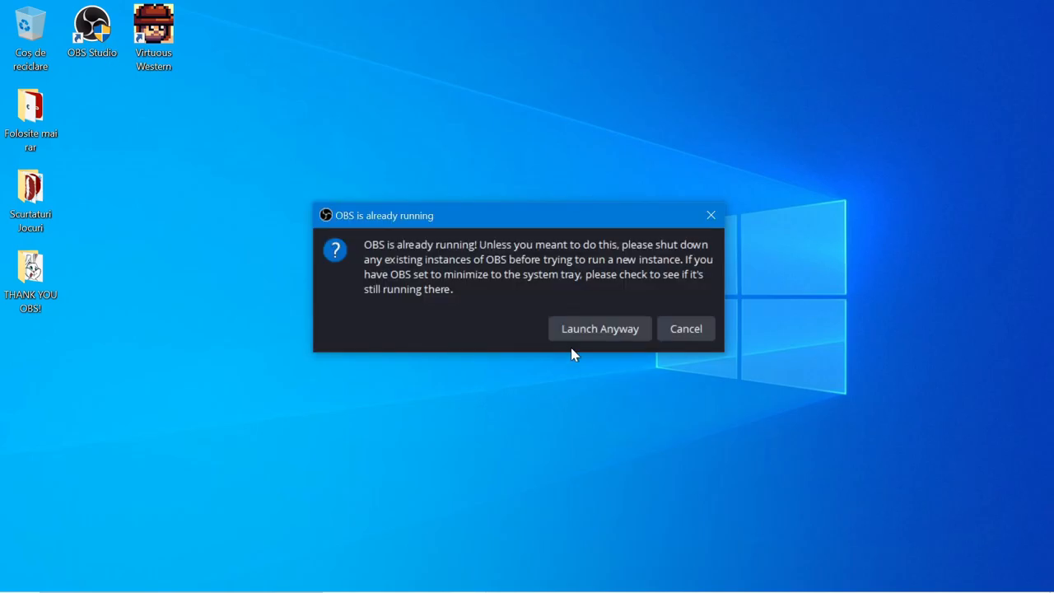
{"action": "left_click", "coordinate": [600, 328]}
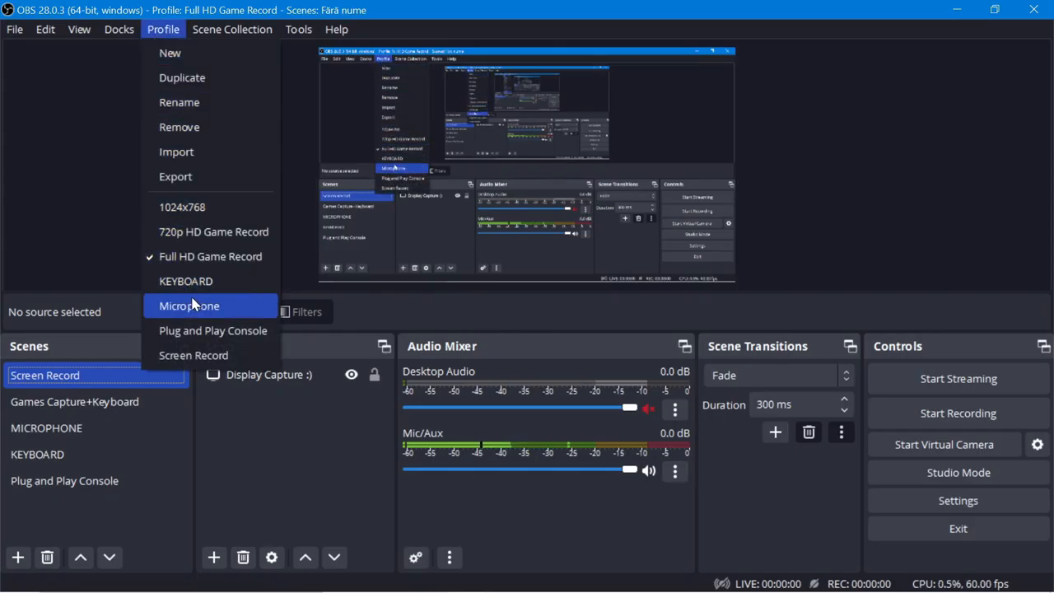
{"action": "left_click", "coordinate": [188, 305]}
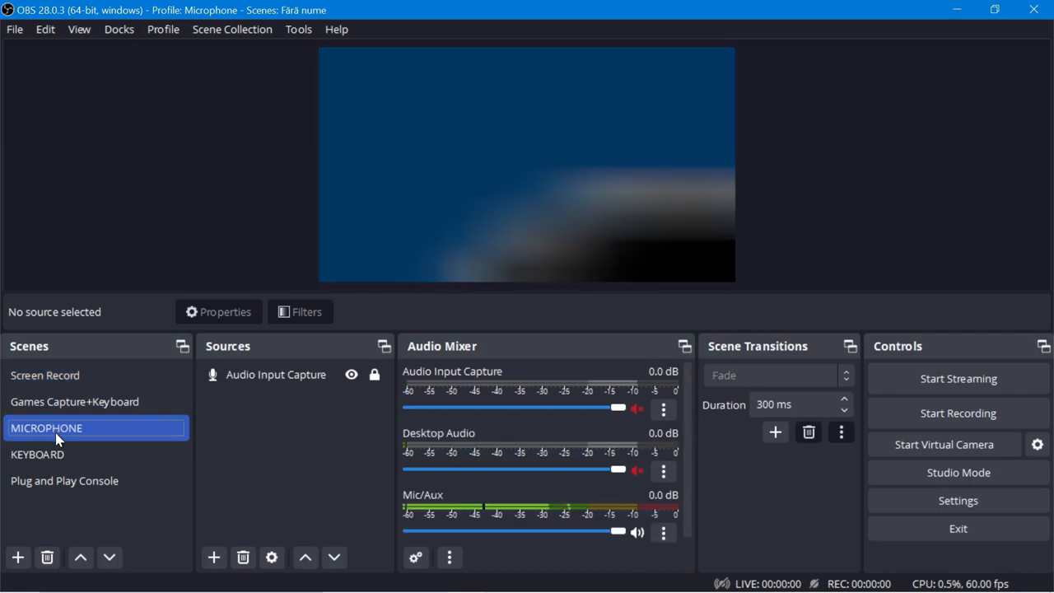
{"action": "left_click", "coordinate": [277, 375]}
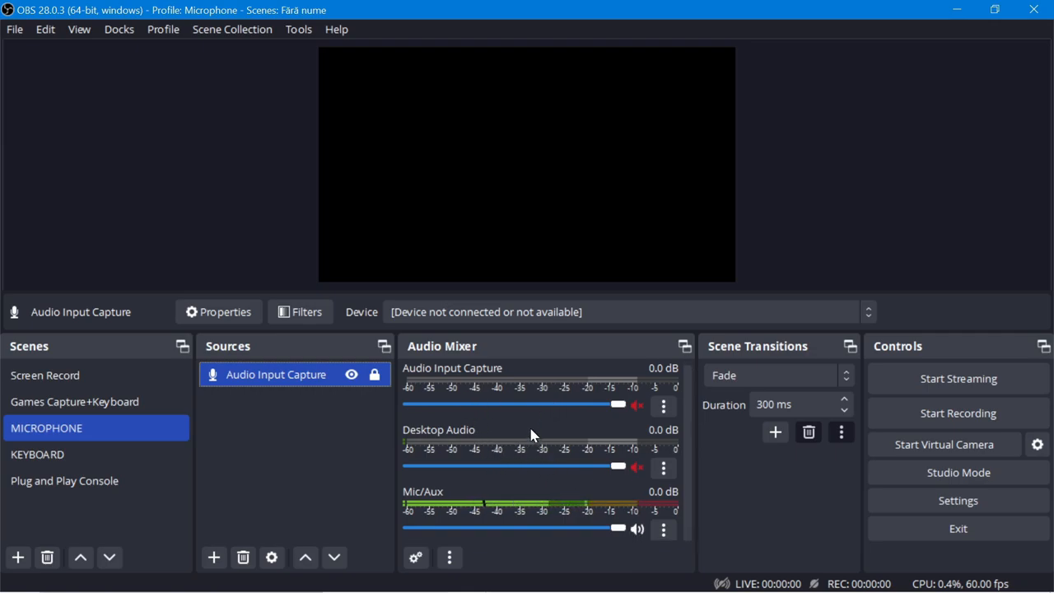
{"action": "mouse_move", "coordinate": [958, 501]}
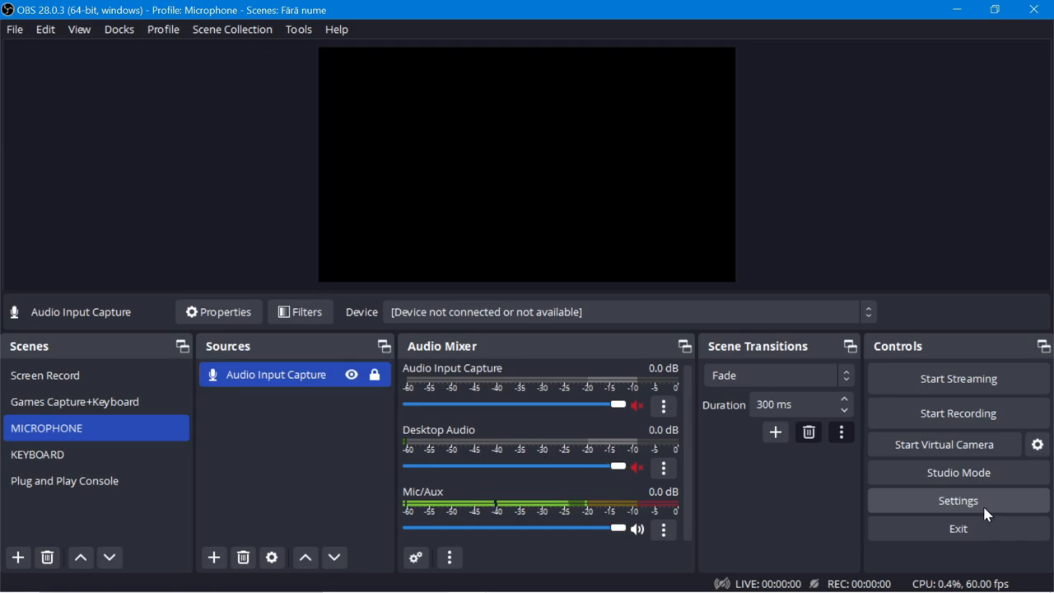
Confirm the 16x9 base and output resolution in the video settings
{"action": "left_click", "coordinate": [957, 501]}
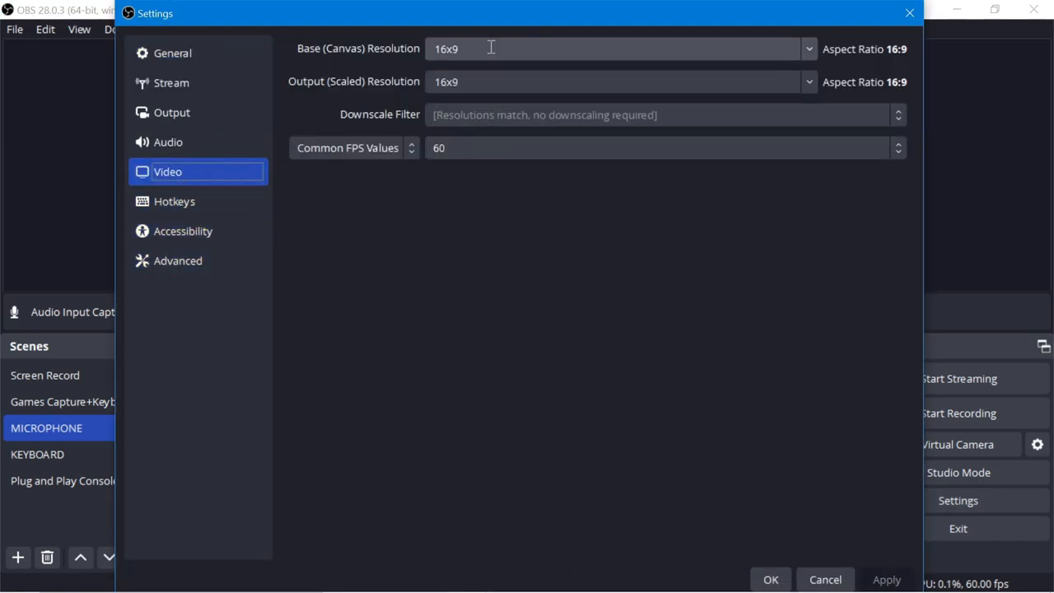
{"action": "mouse_move", "coordinate": [566, 271]}
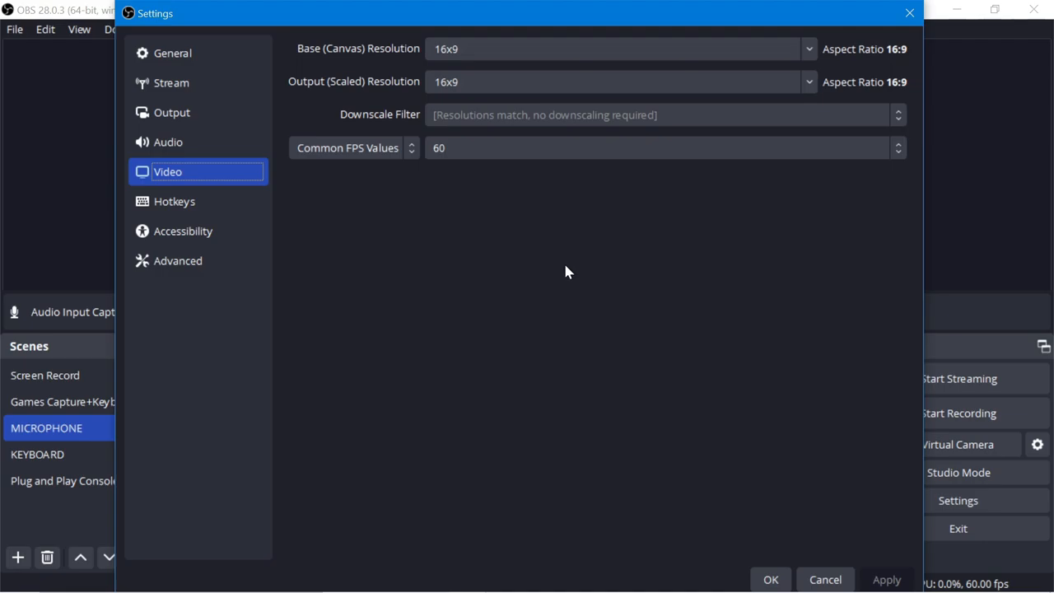
{"action": "left_click", "coordinate": [178, 261]}
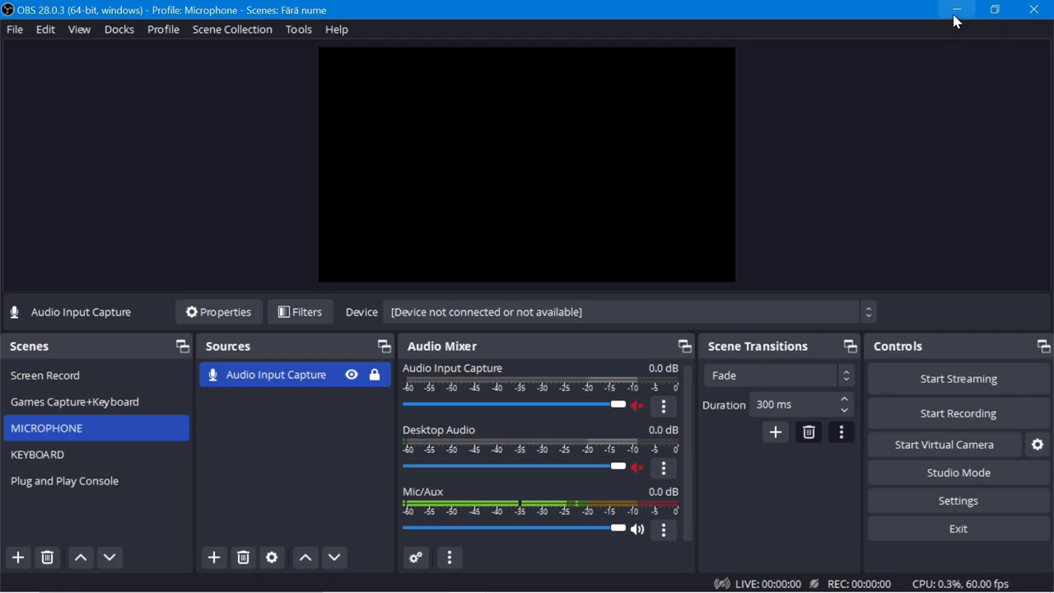
Create a new profile named WEB CAM
{"action": "left_click", "coordinate": [957, 10]}
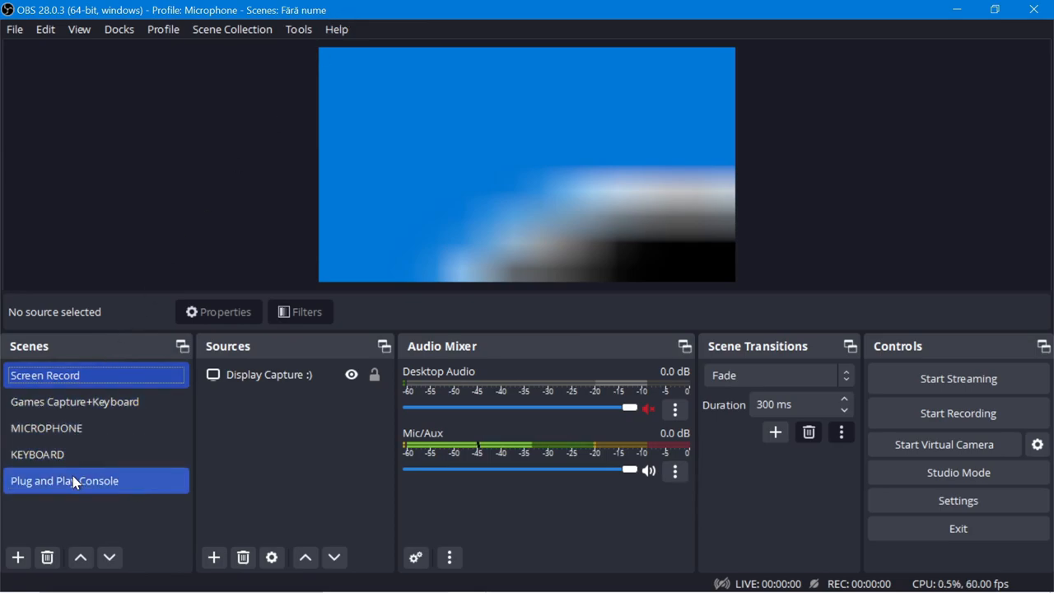
{"action": "left_click", "coordinate": [46, 375]}
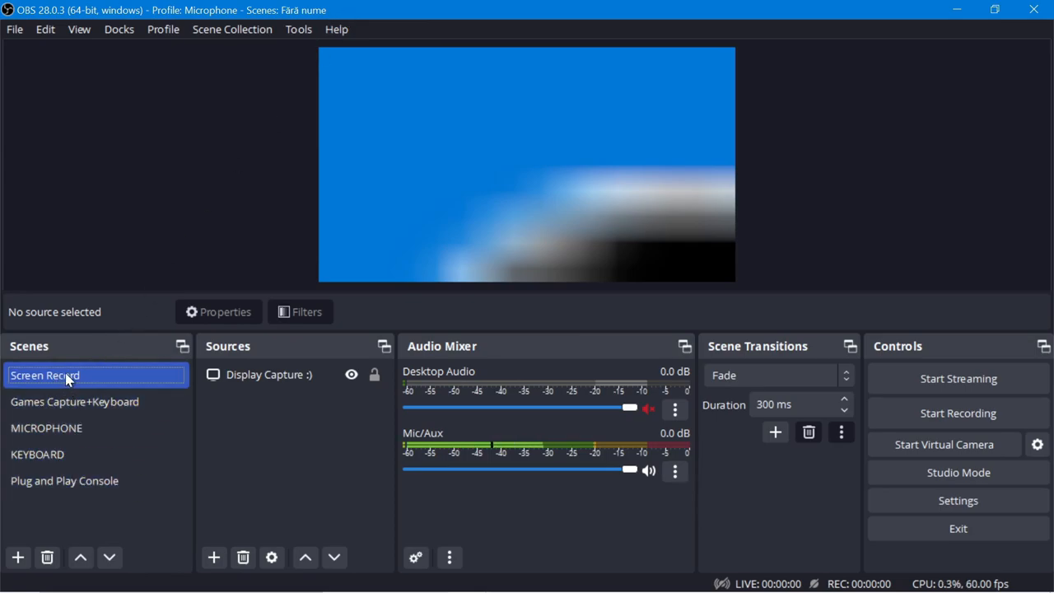
{"action": "left_click", "coordinate": [163, 29]}
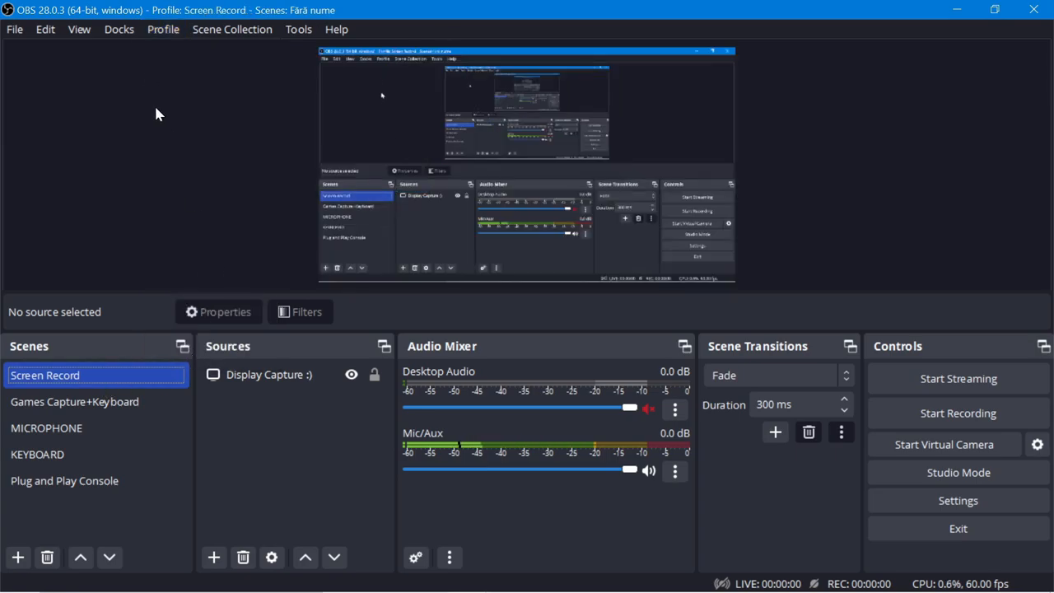
{"action": "type", "text": "WEB CAM"}
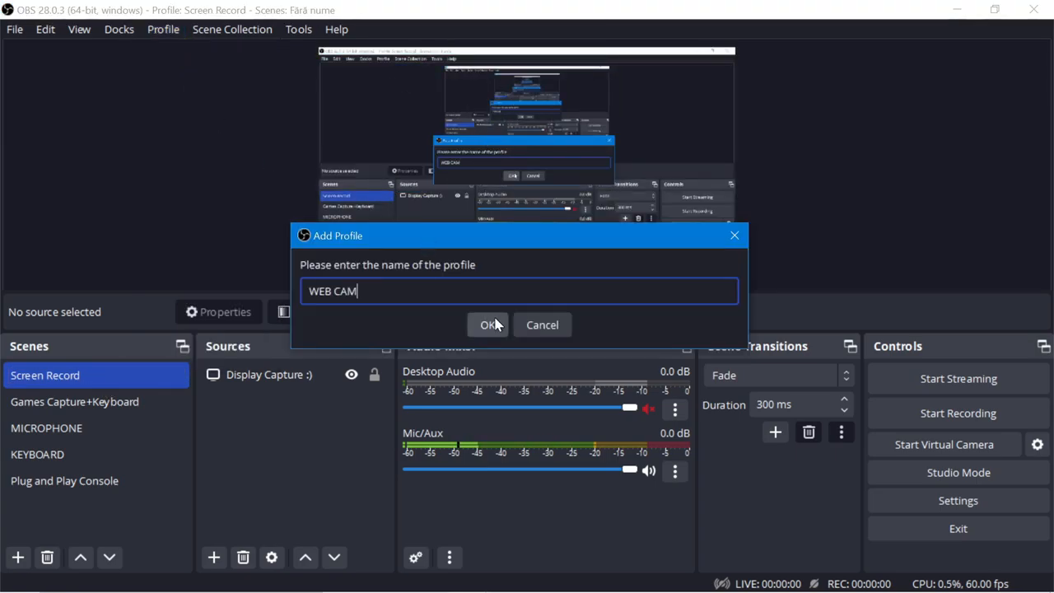
{"action": "left_click", "coordinate": [487, 324]}
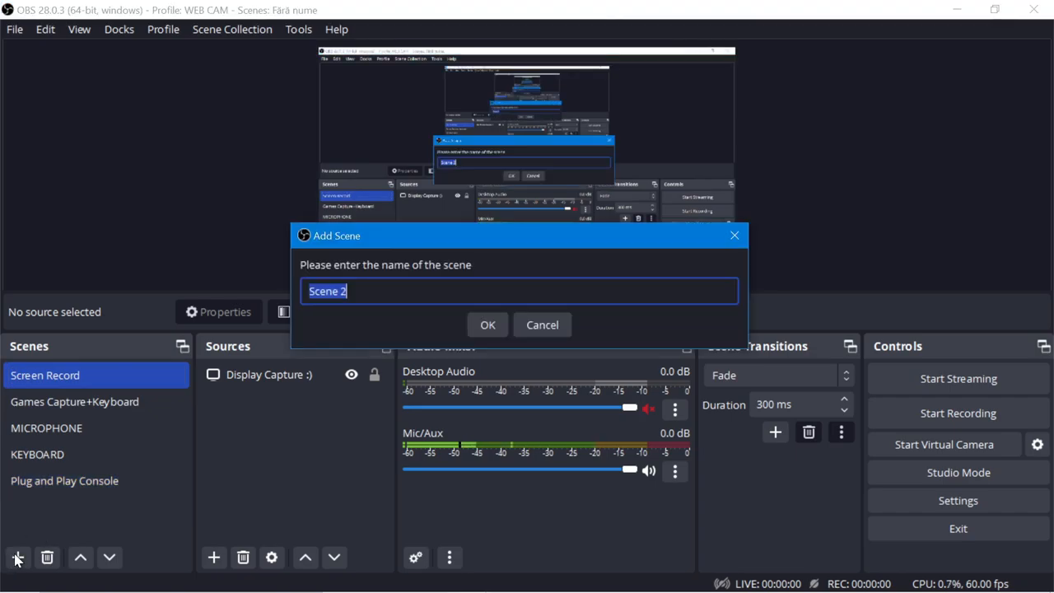
Add a Web Camera scene with a Video Capture Device source for the webcam
{"action": "left_click", "coordinate": [487, 324]}
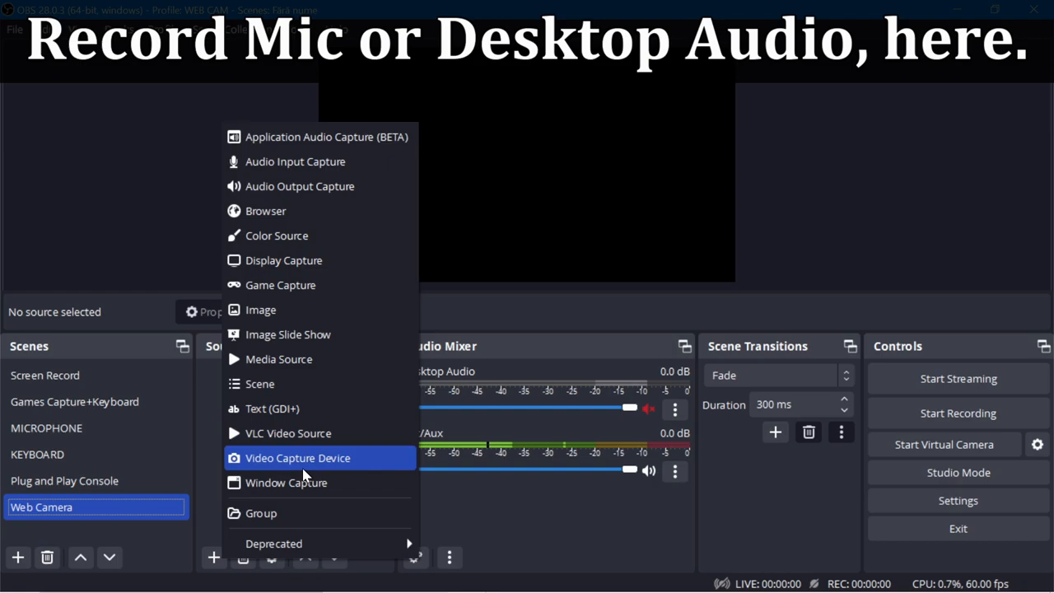
{"action": "left_click", "coordinate": [296, 458]}
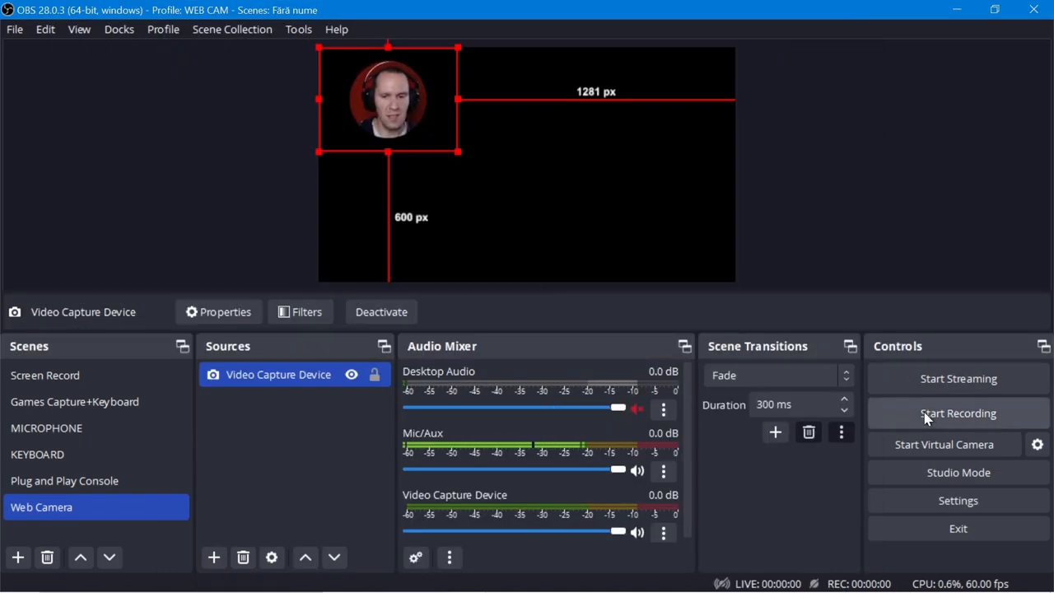
Resize the WEB CAM output to the source size and confirm 640x480 in video settings
{"action": "left_click", "coordinate": [959, 501]}
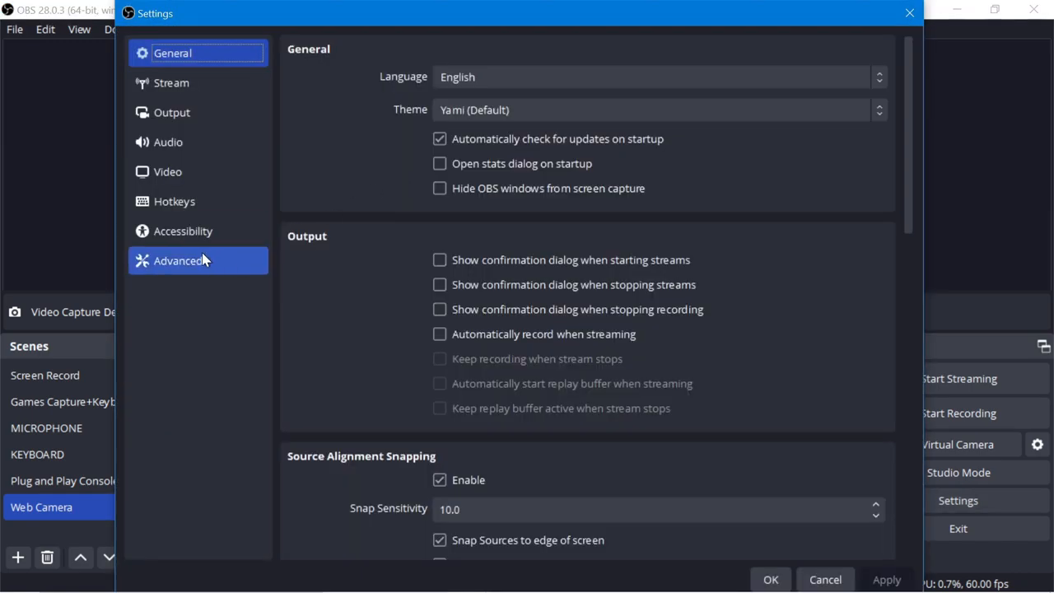
{"action": "left_click", "coordinate": [168, 171]}
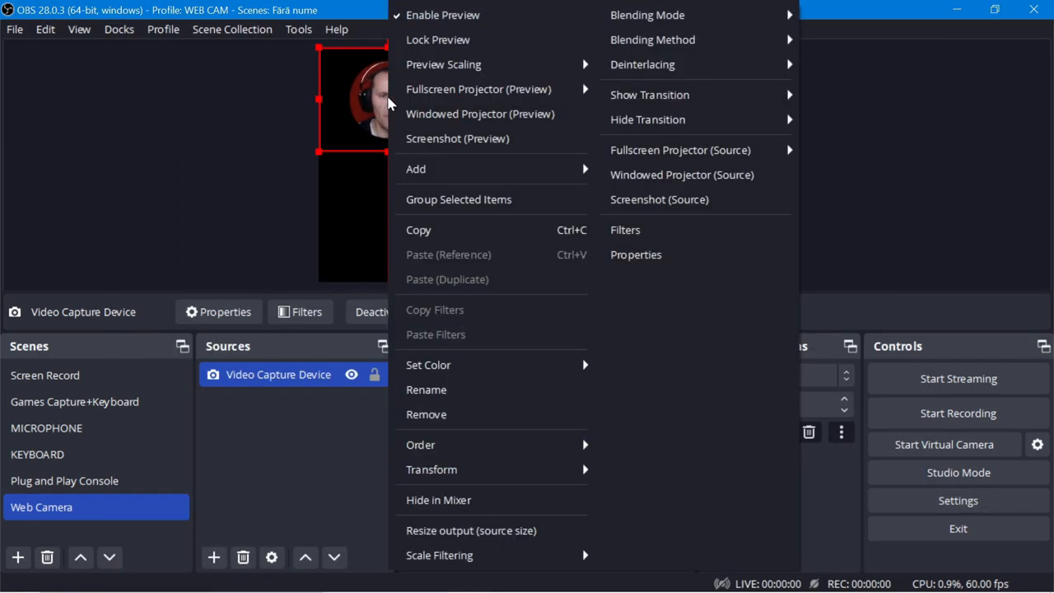
{"action": "mouse_move", "coordinate": [490, 530]}
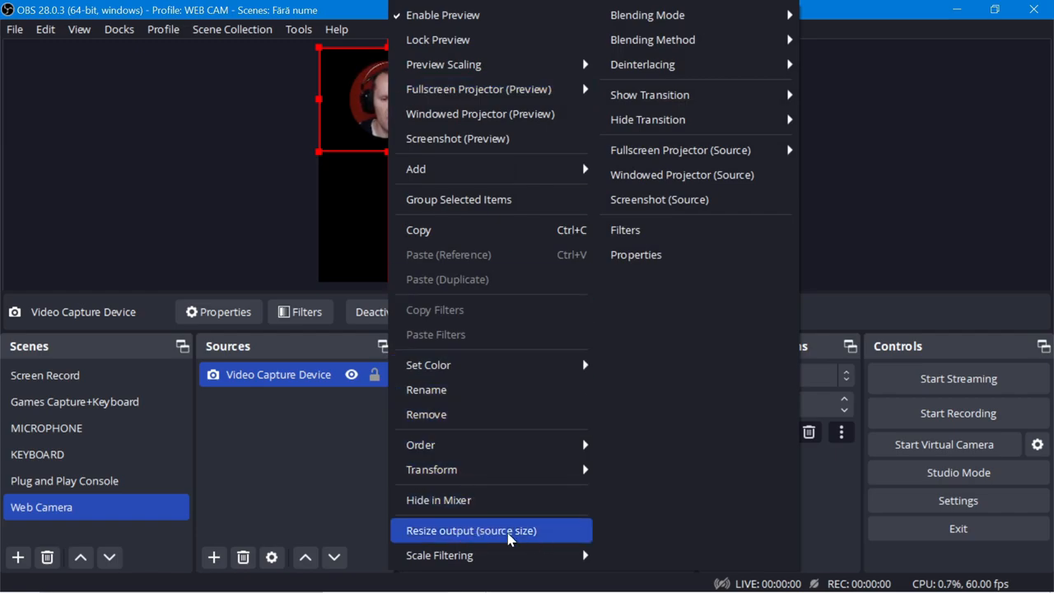
{"action": "left_click", "coordinate": [491, 531]}
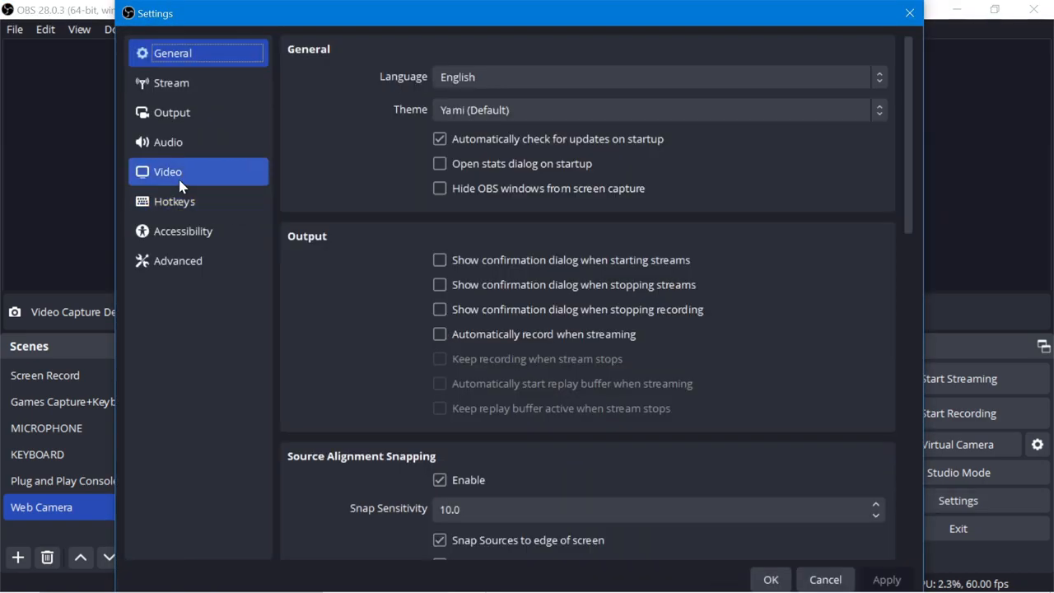
{"action": "left_click", "coordinate": [168, 172]}
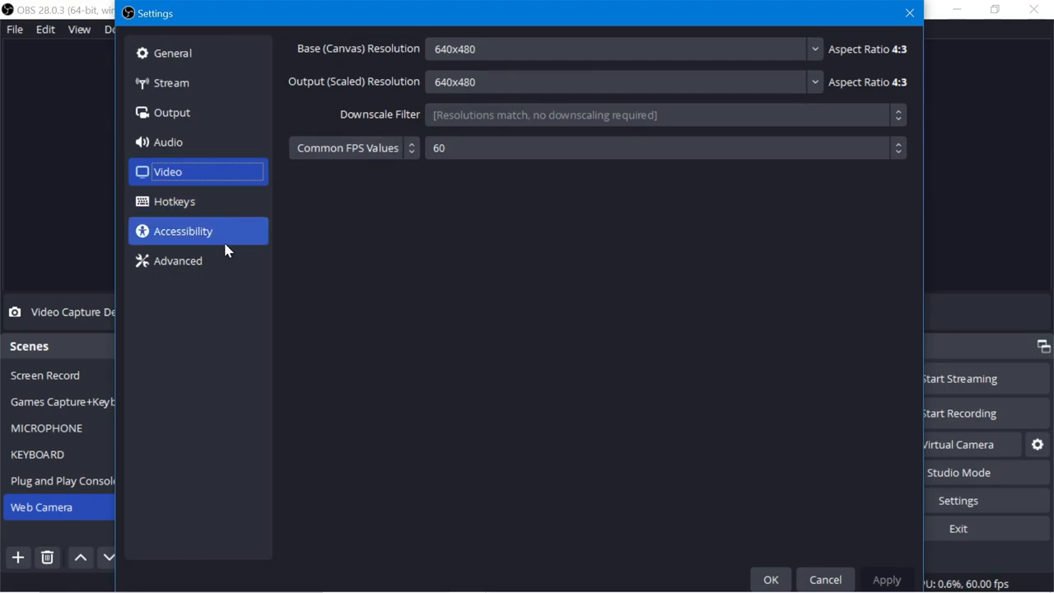
{"action": "left_click", "coordinate": [177, 261]}
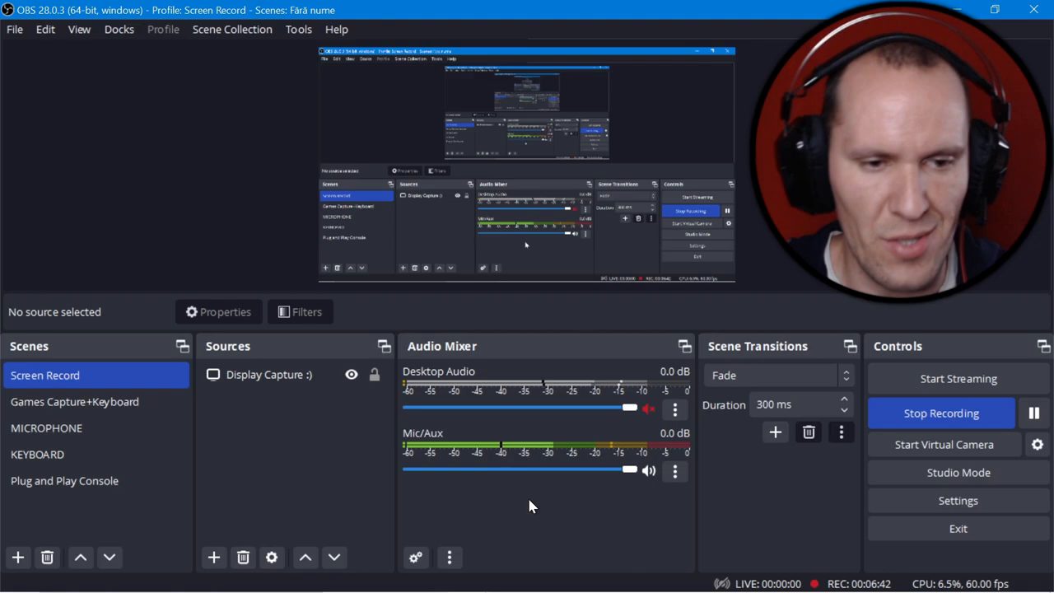
{"action": "mouse_move", "coordinate": [470, 576]}
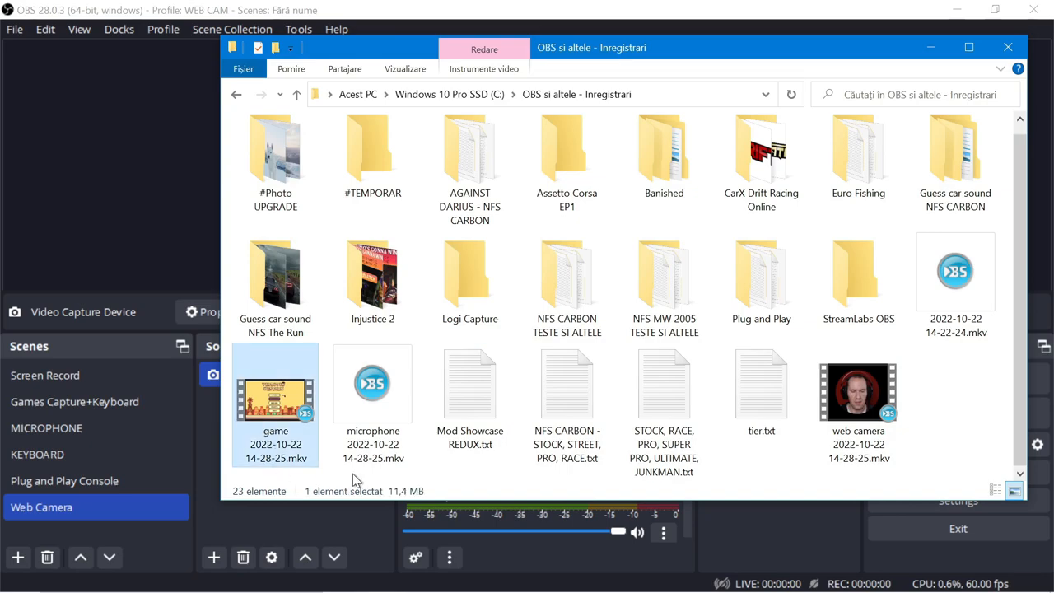
Play the game .mkv recording in BS.Player
{"action": "left_click", "coordinate": [858, 403]}
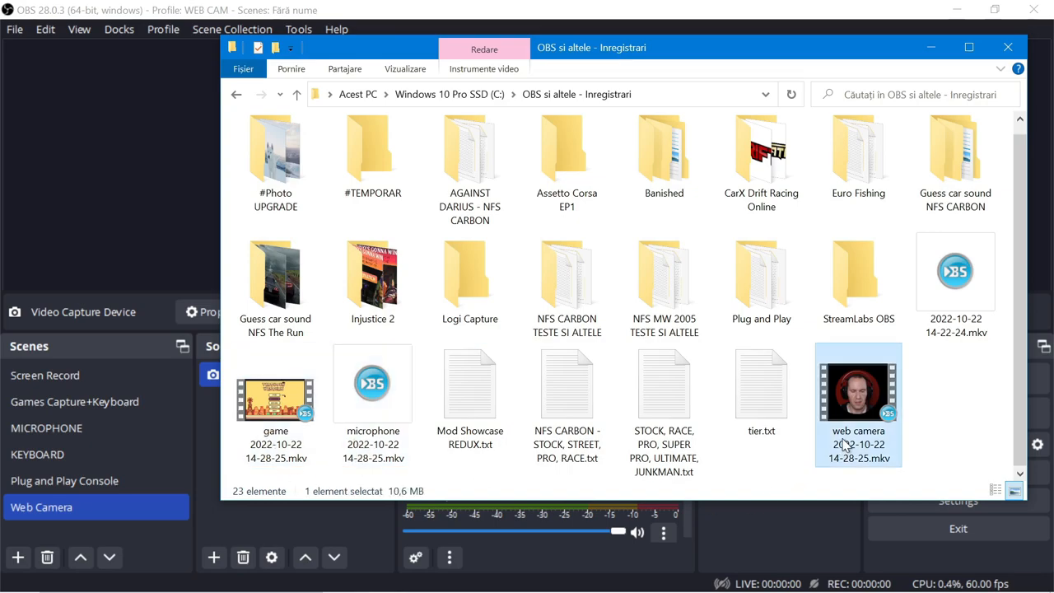
{"action": "mouse_move", "coordinate": [305, 443]}
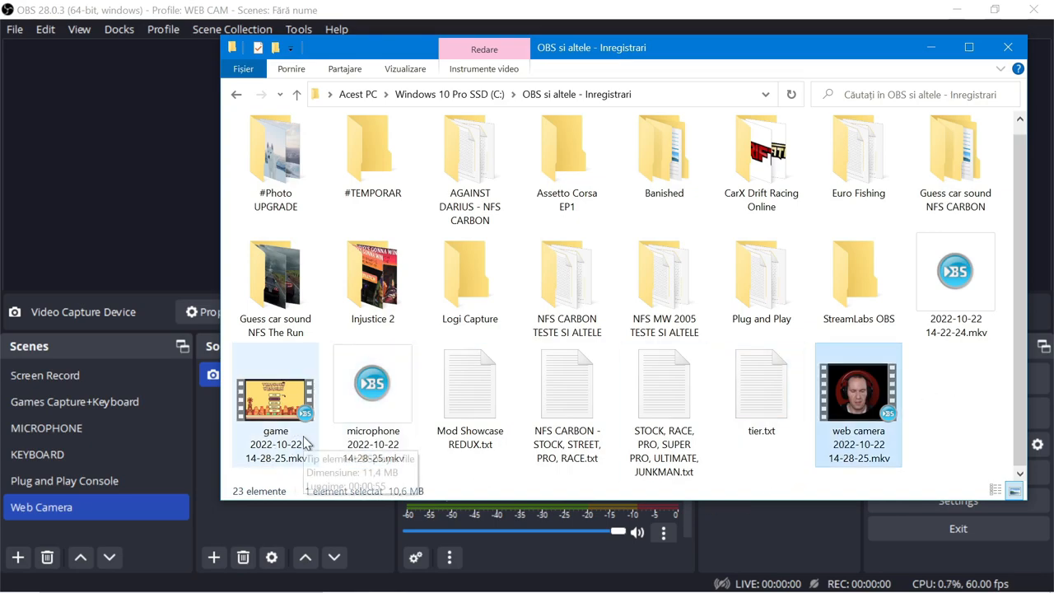
{"action": "double_click", "coordinate": [275, 396]}
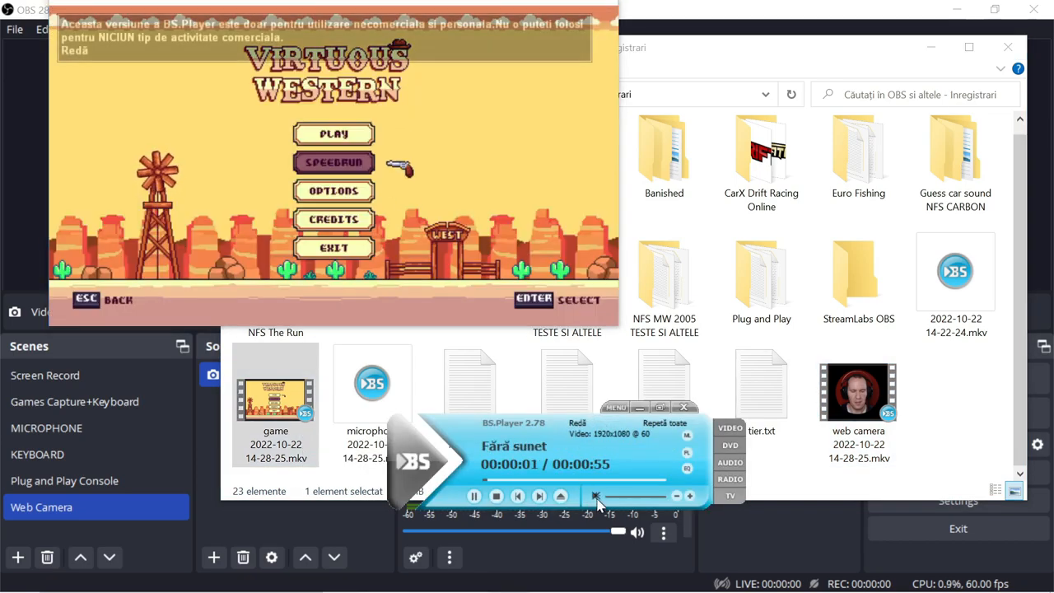